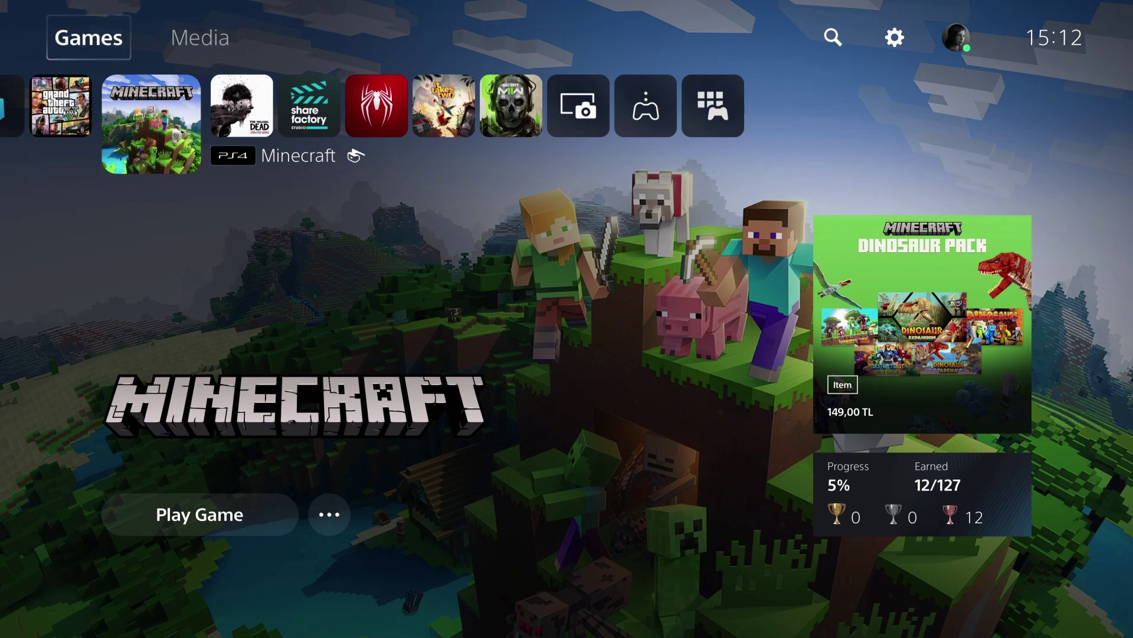
mouse_move(200, 37)
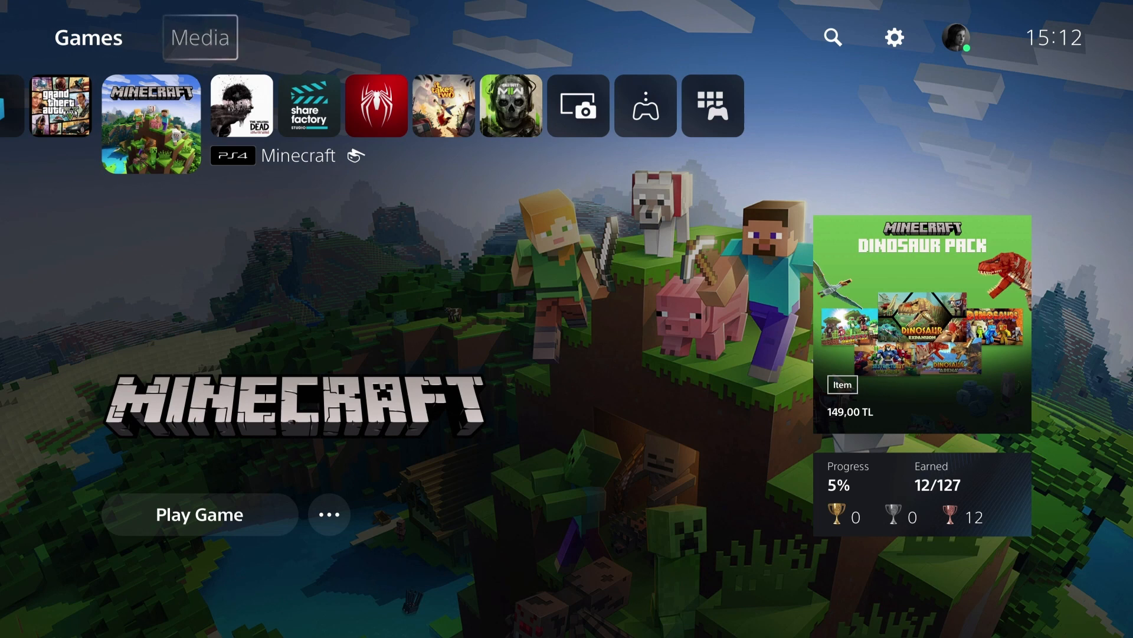
mouse_move(893, 37)
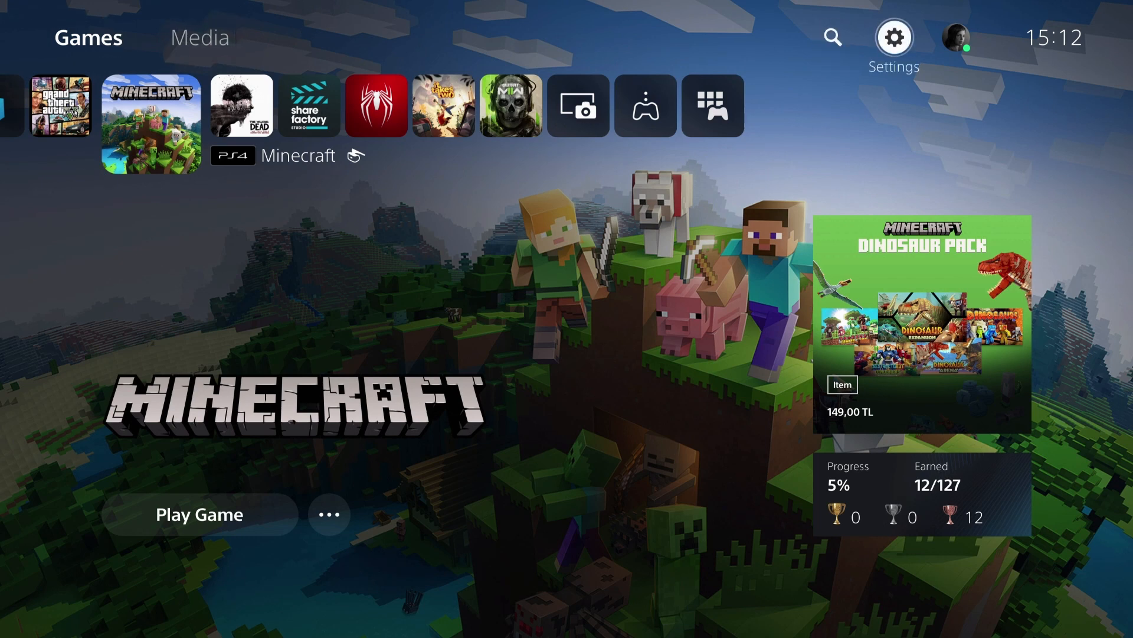
Step: In Settings > Network, switch Connect to the Internet off and back on to reconnect
click(894, 36)
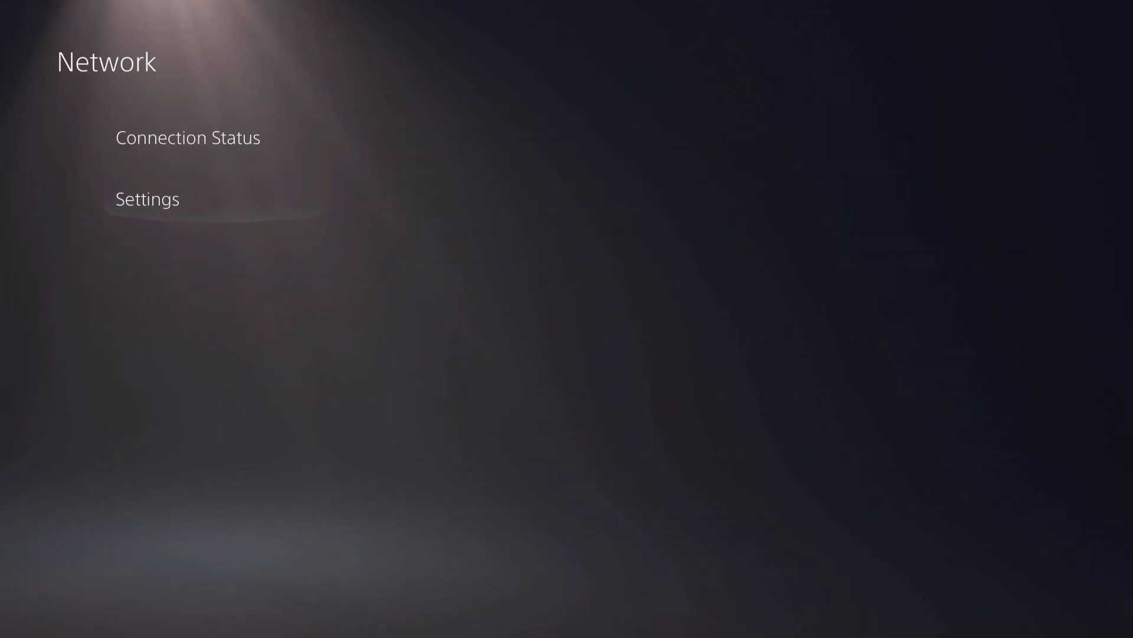
click(146, 198)
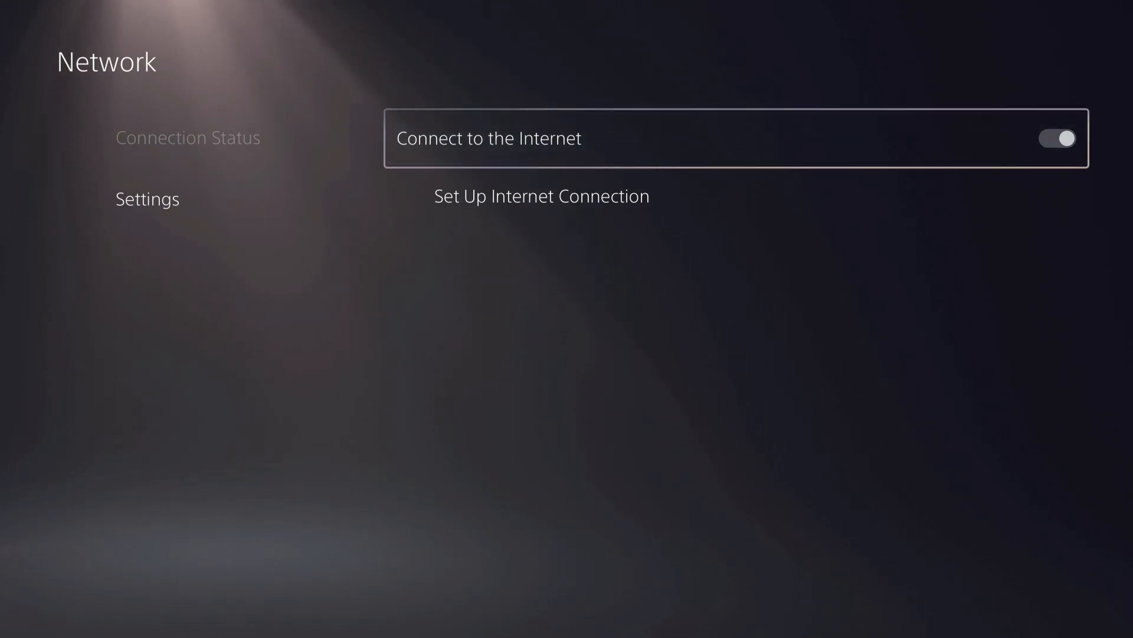
click(1055, 138)
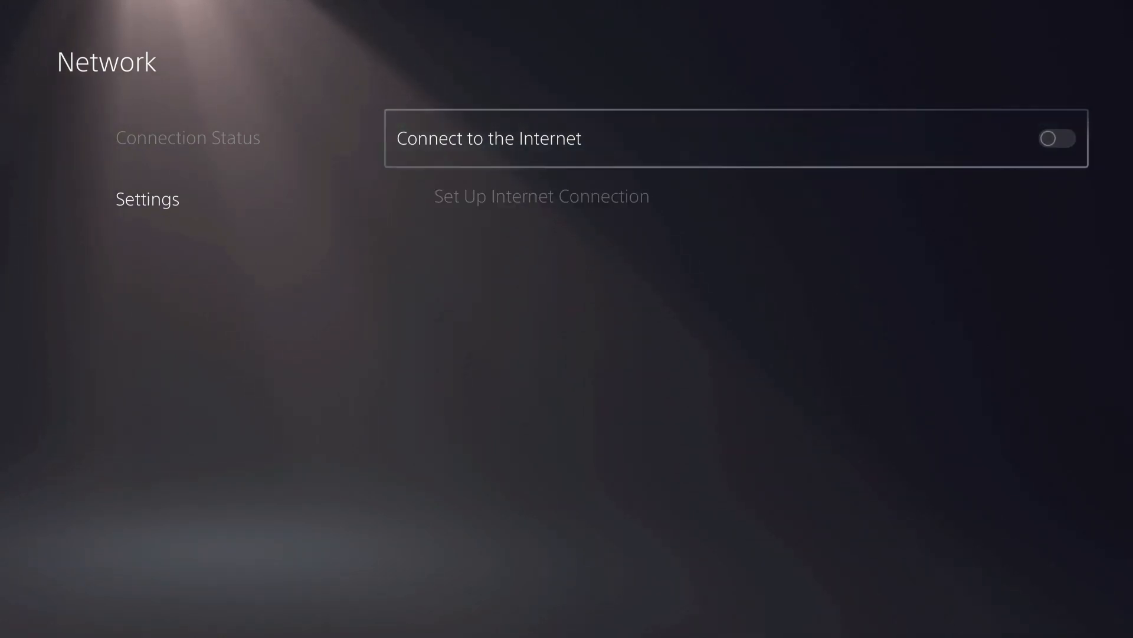
click(1056, 138)
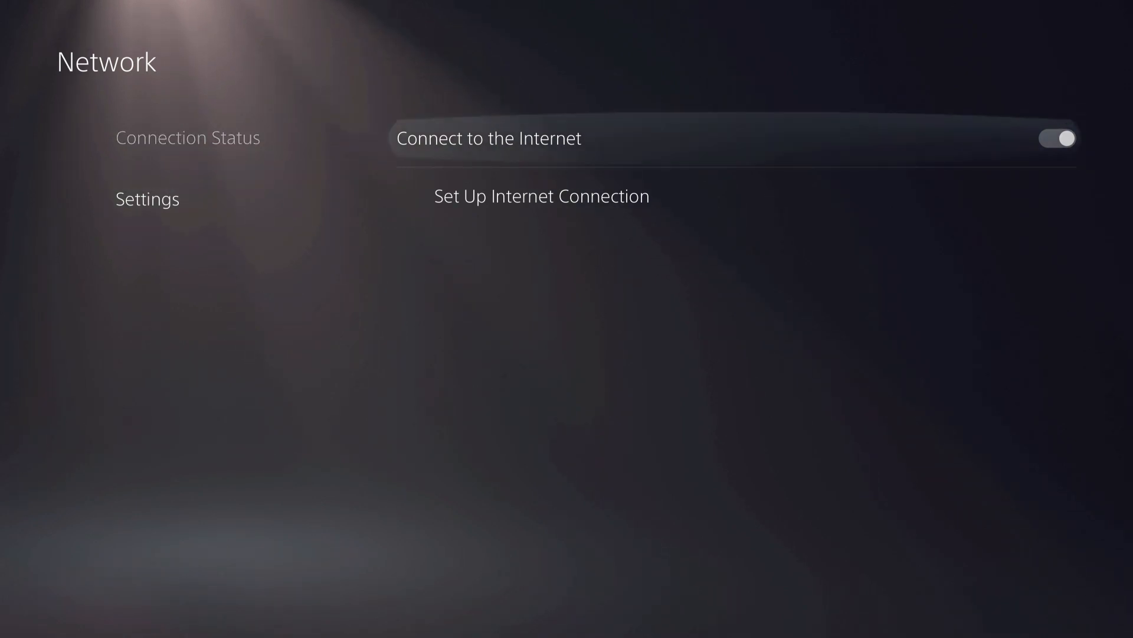
Step: Attempt Wired LAN 1 from Set Up Internet Connection, dismiss the no-cable error, and summon the Control Center
click(540, 196)
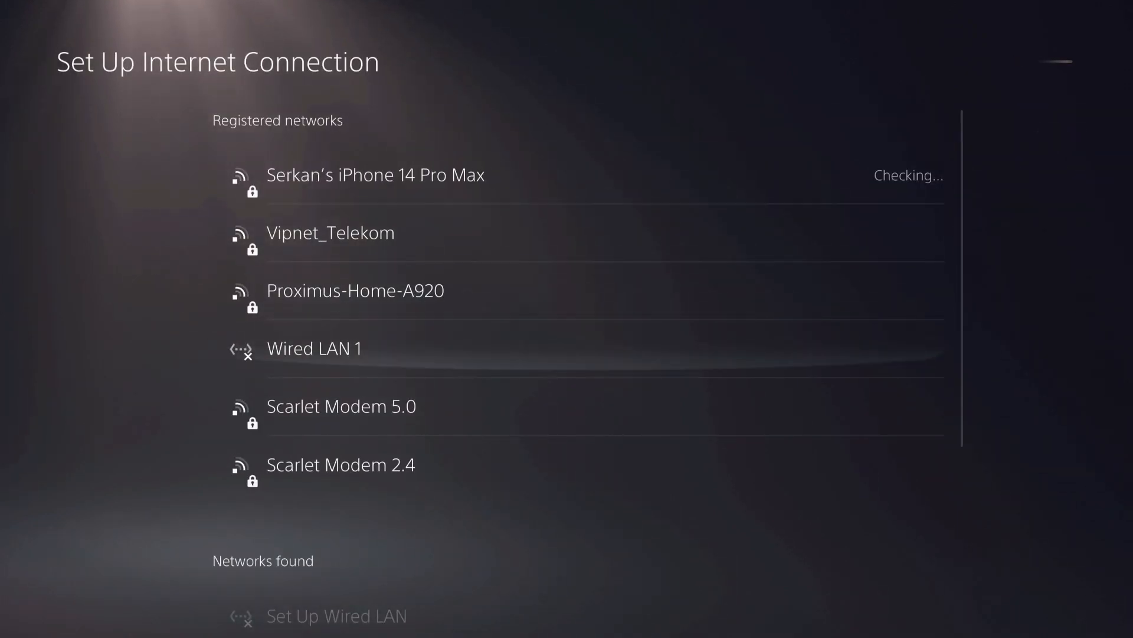
click(313, 347)
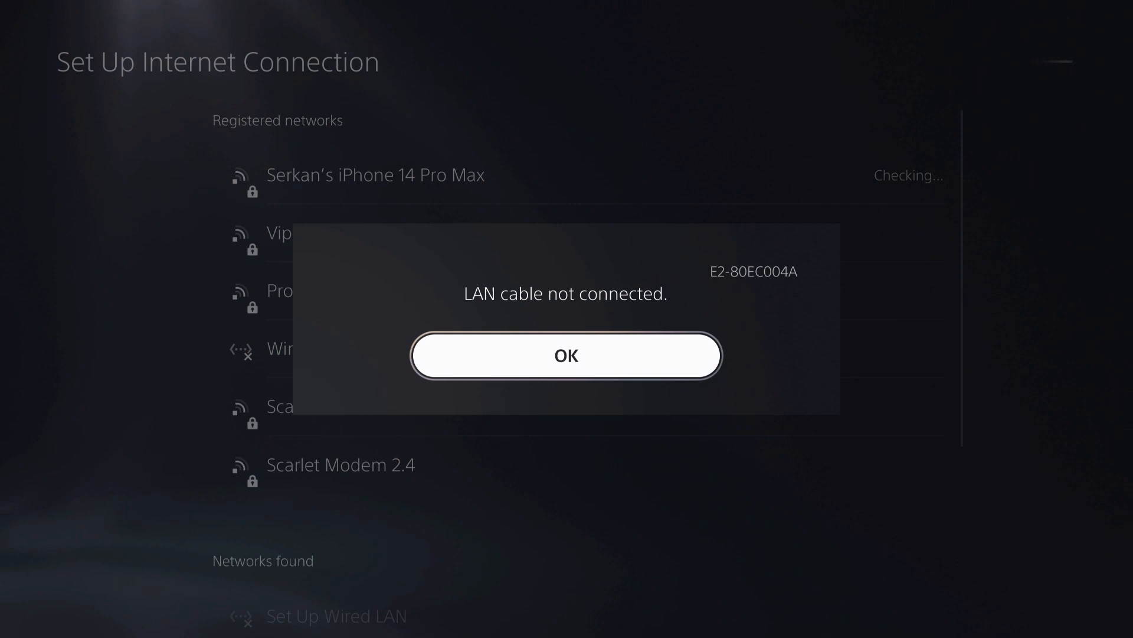
click(566, 355)
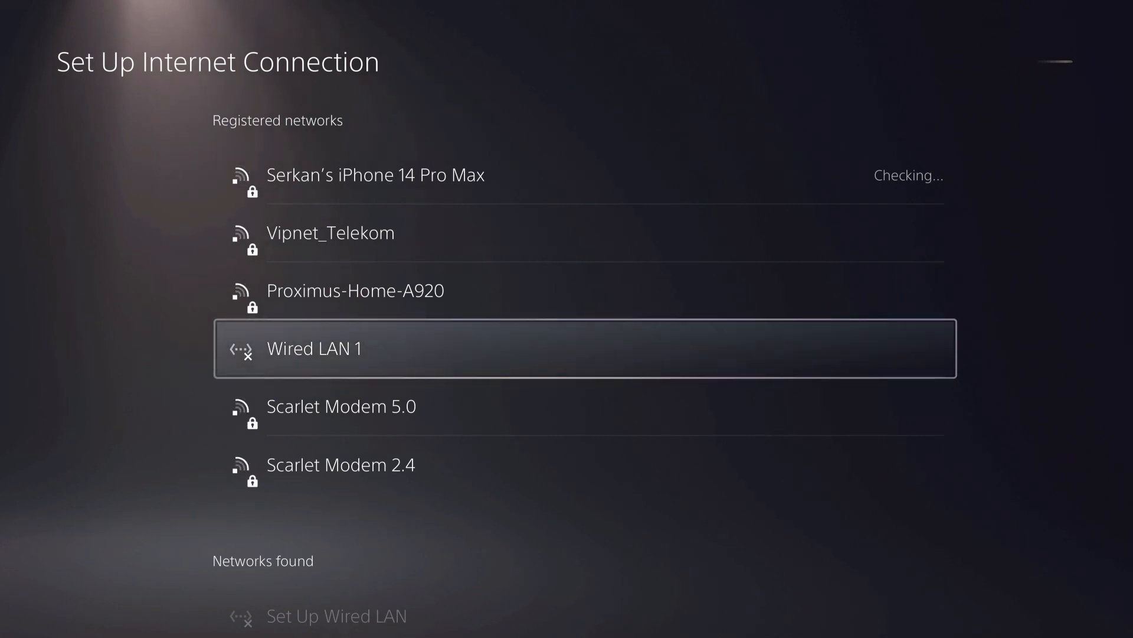
key(up)
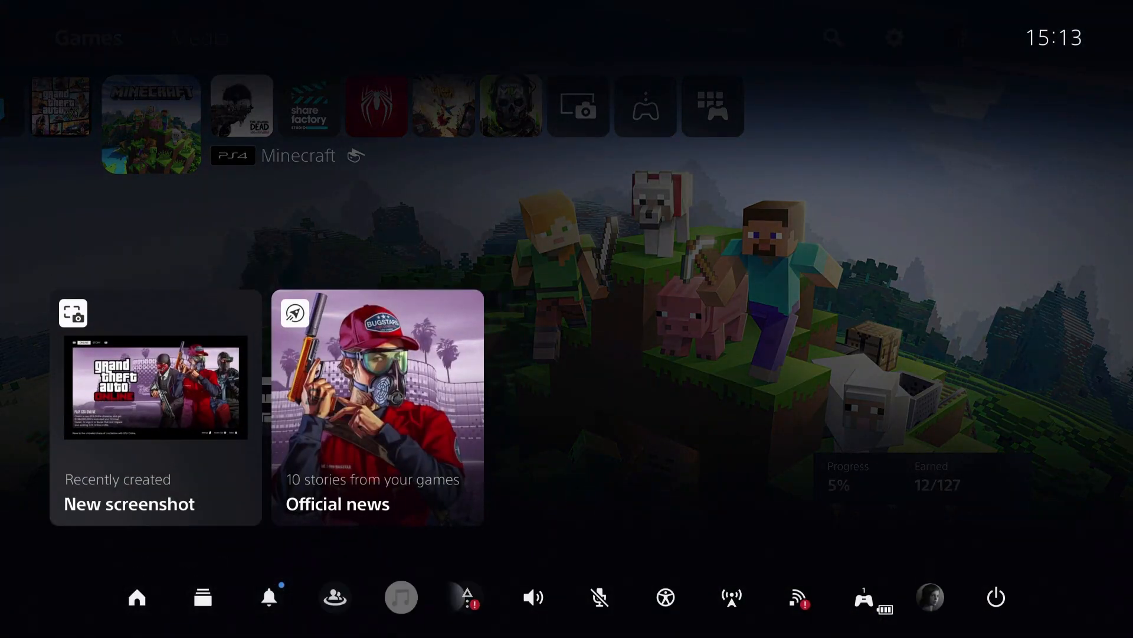
Step: Restart the PS5 from the Control Center power options and return to the home screen
click(995, 597)
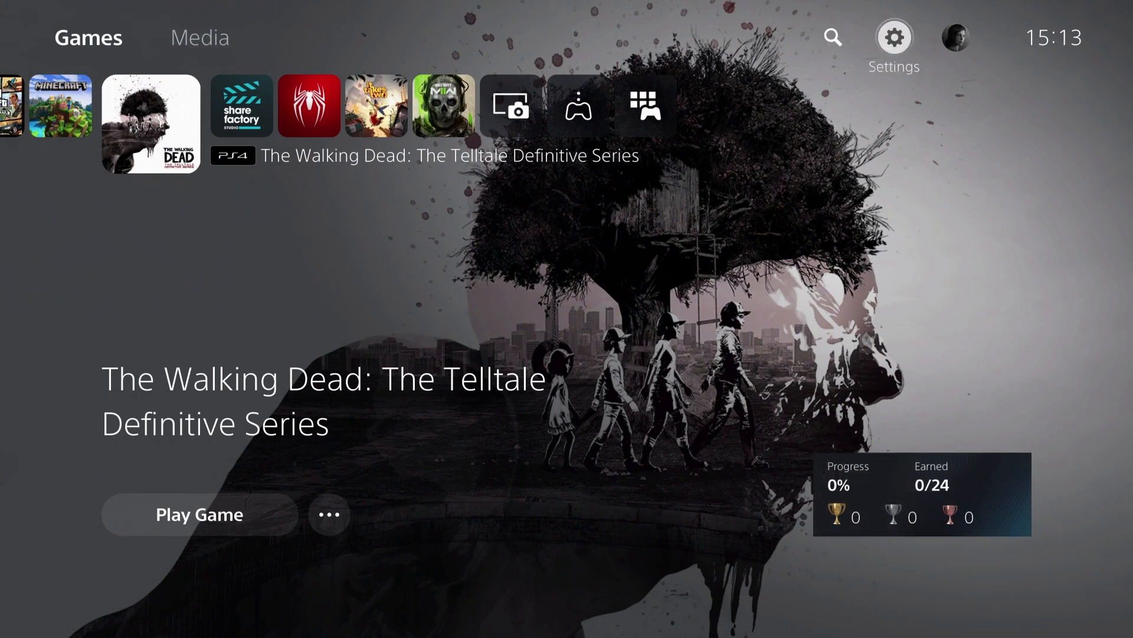
Step: Return to Settings > Network and cancel the Test Internet Connection dialog
click(894, 38)
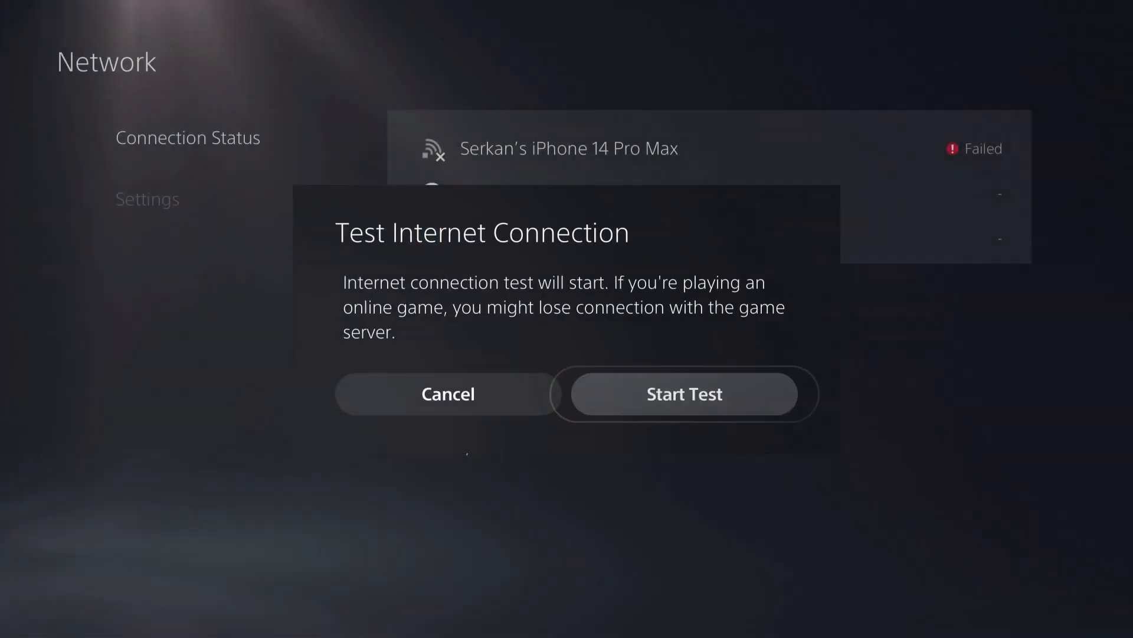
click(446, 395)
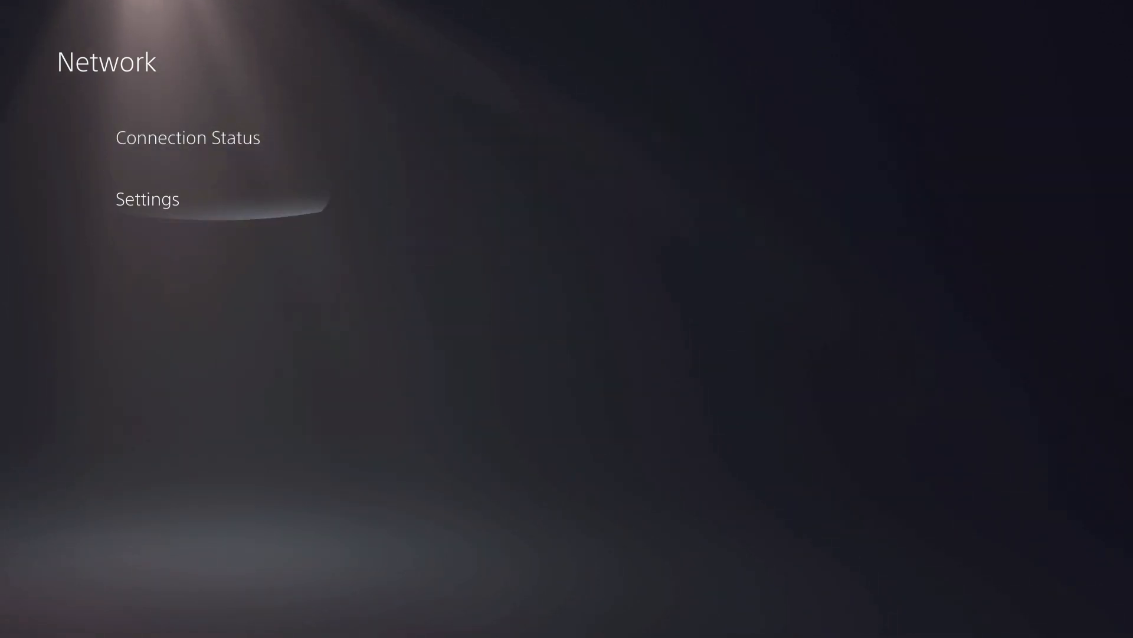
Step: Show Set Up Internet Connection and move down the registered networks to Vipnet_Telekom
click(147, 198)
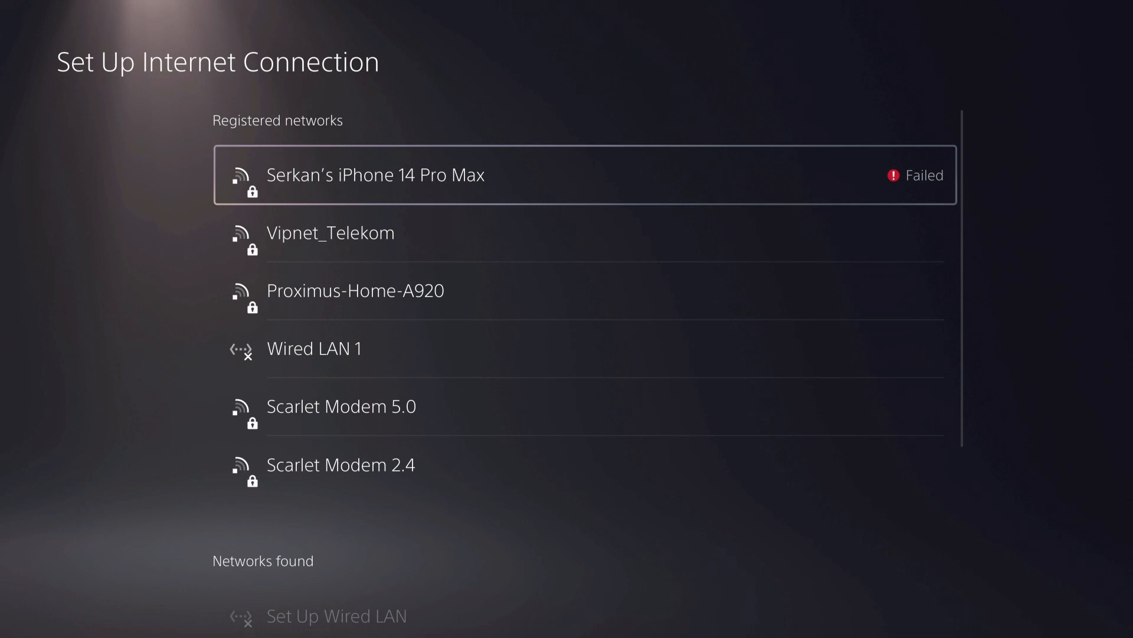
scroll(down, 3)
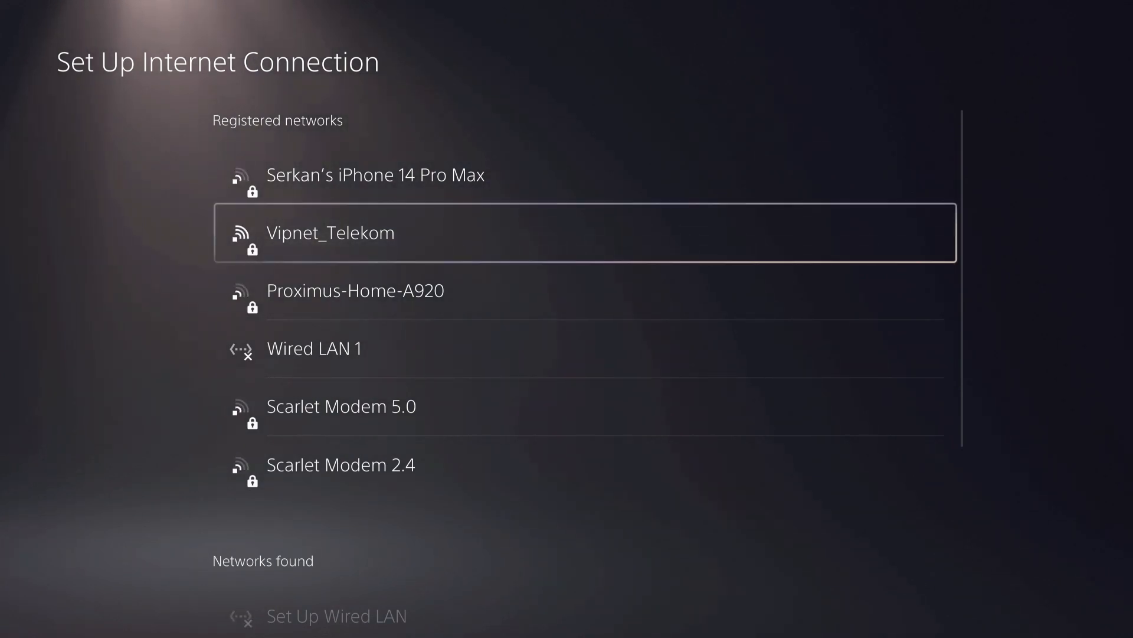